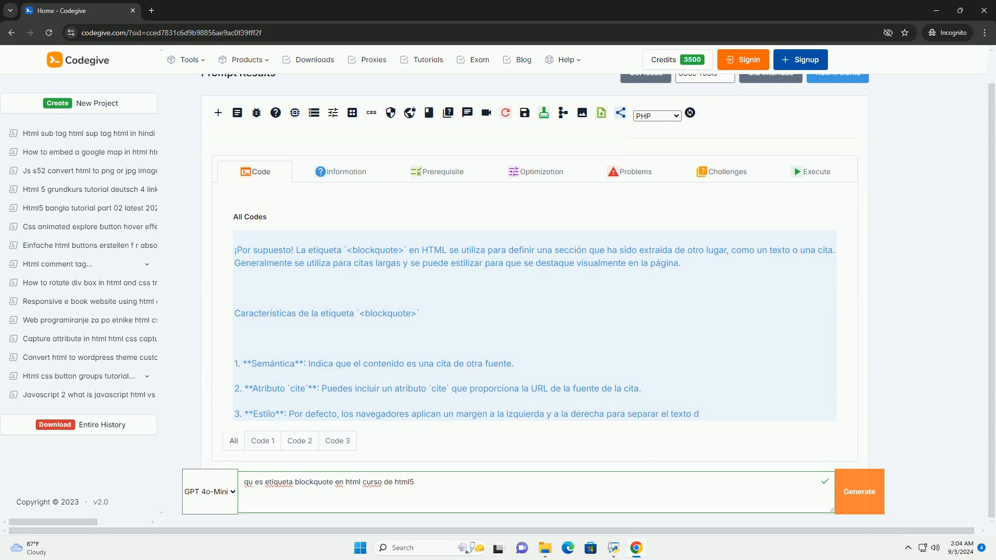
scroll(down, 3)
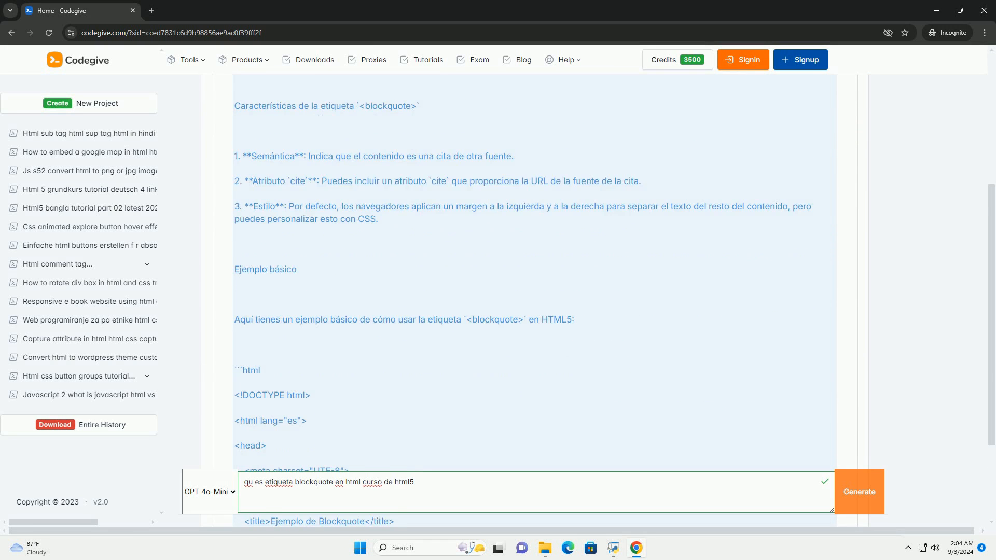
scroll(down, 3)
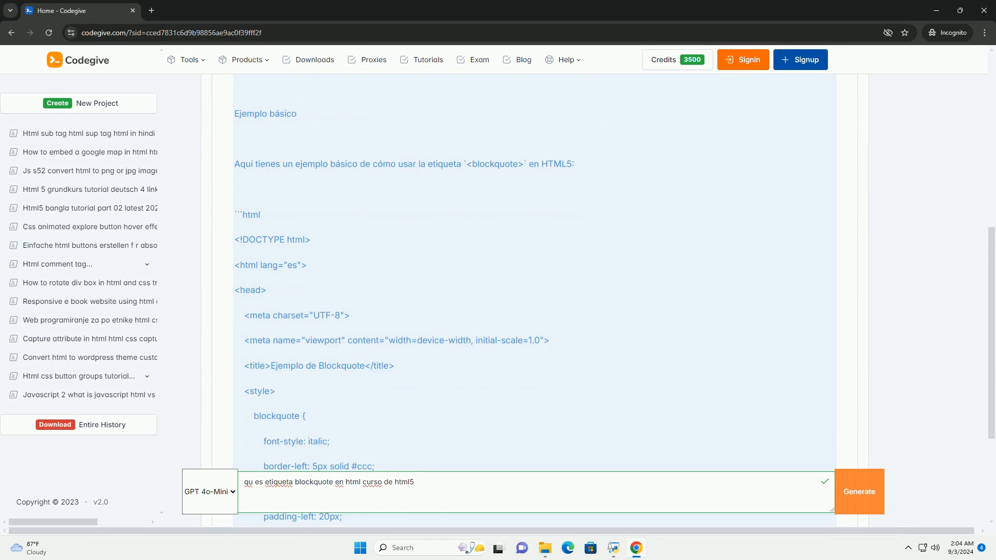
scroll(down, 3)
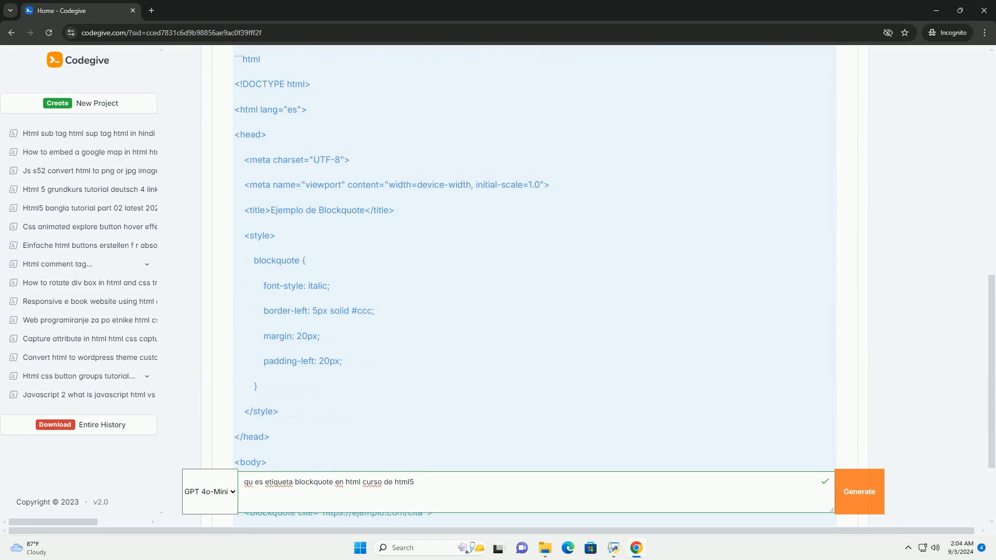
scroll(down, 3)
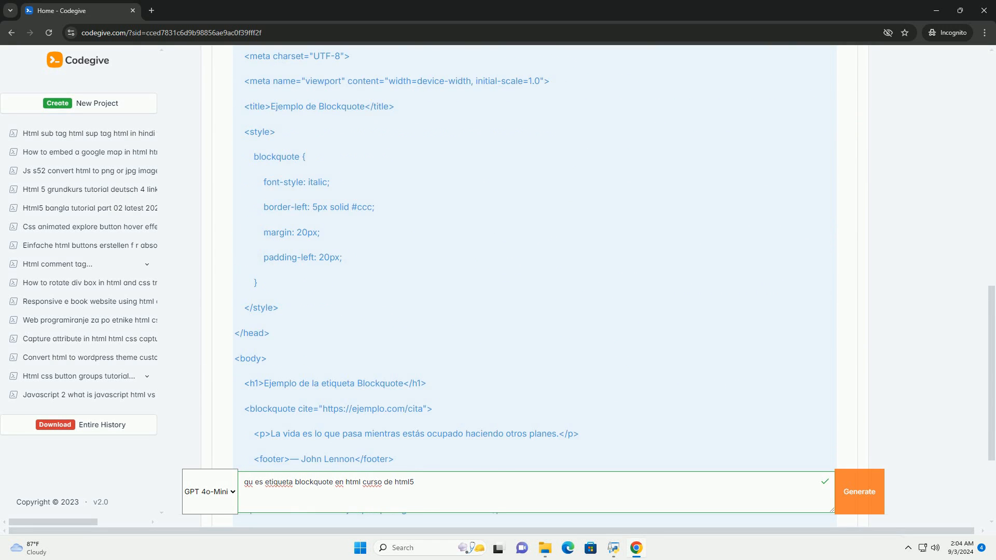